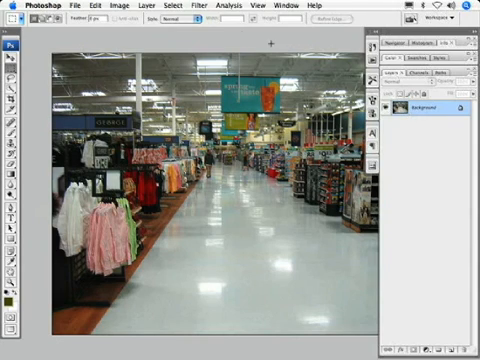
# Step: Add the placeholder 'temp' layer with Textures temp0–temp2 above the Background photo
pyautogui.click(175, 6)
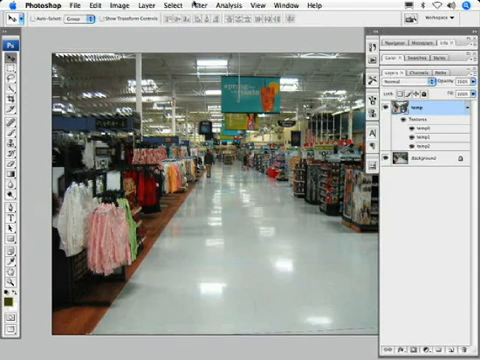
# Step: Match the Aquo red POP display to the aisle floor in Strata Design 3D[in], returning to Photoshop
pyautogui.click(203, 6)
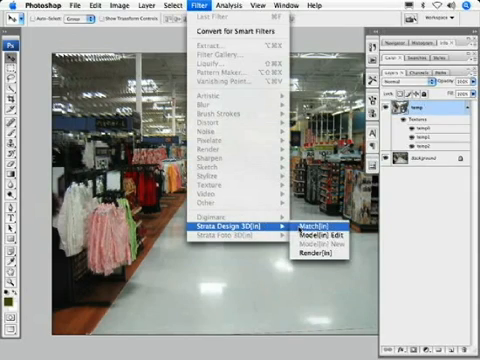
pyautogui.click(308, 224)
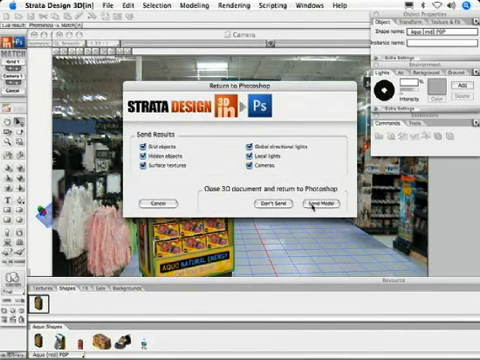
pyautogui.click(314, 207)
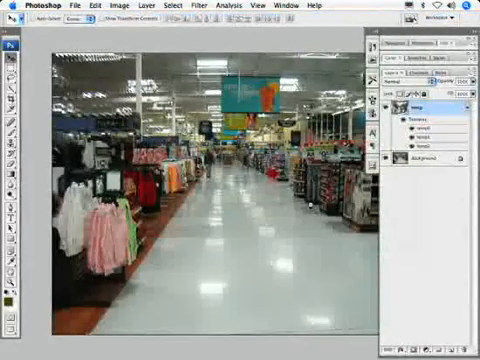